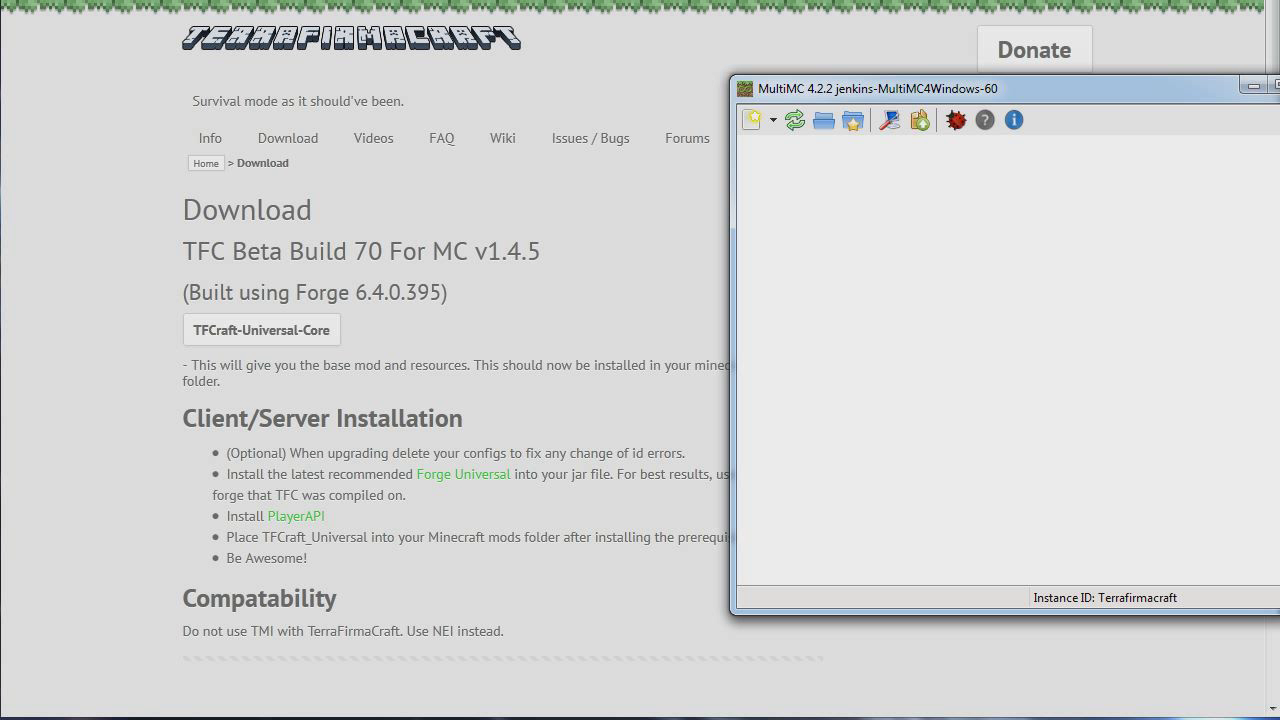
mouse_move(296, 516)
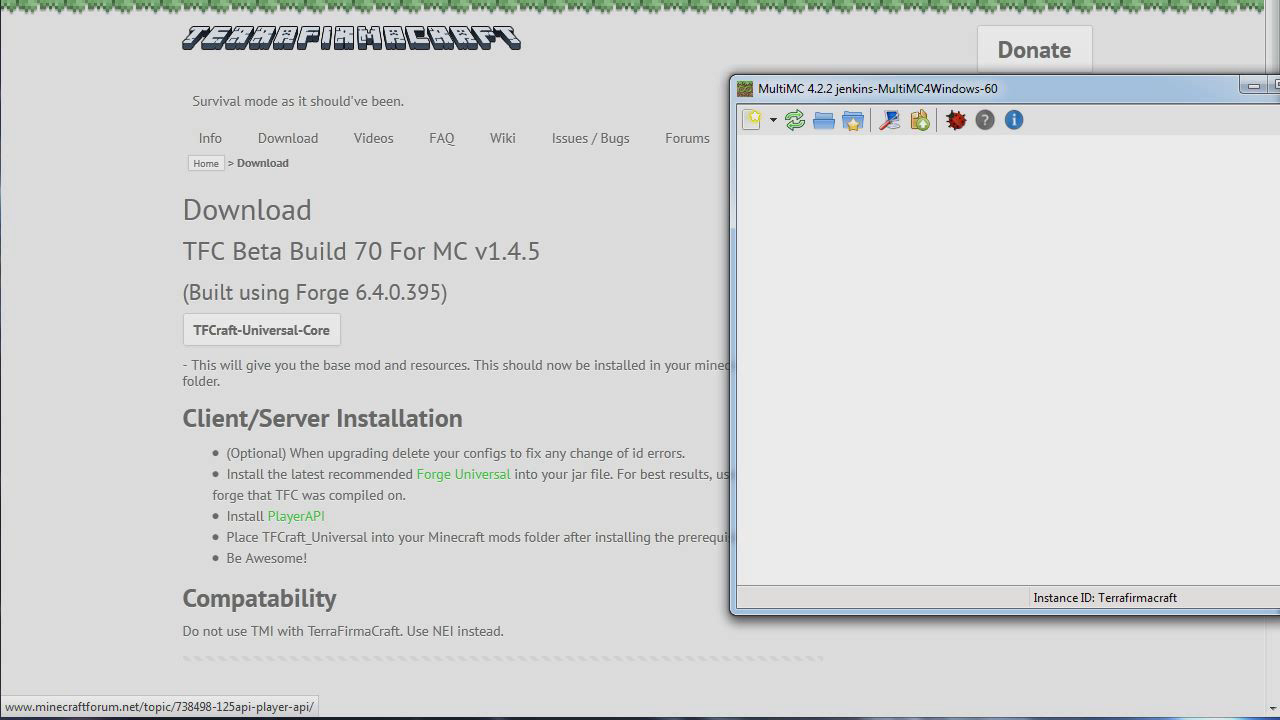
mouse_move(752, 120)
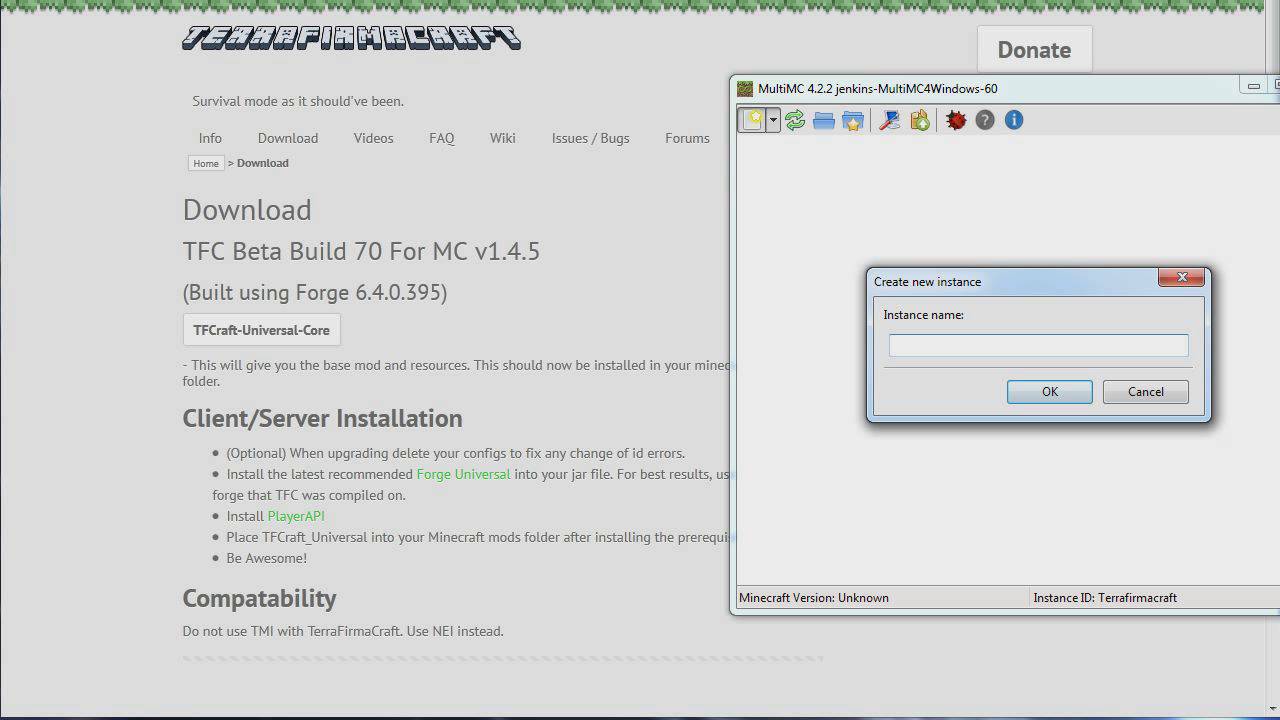
- Name the new instance 'TFC' and confirm it
text(TFC)
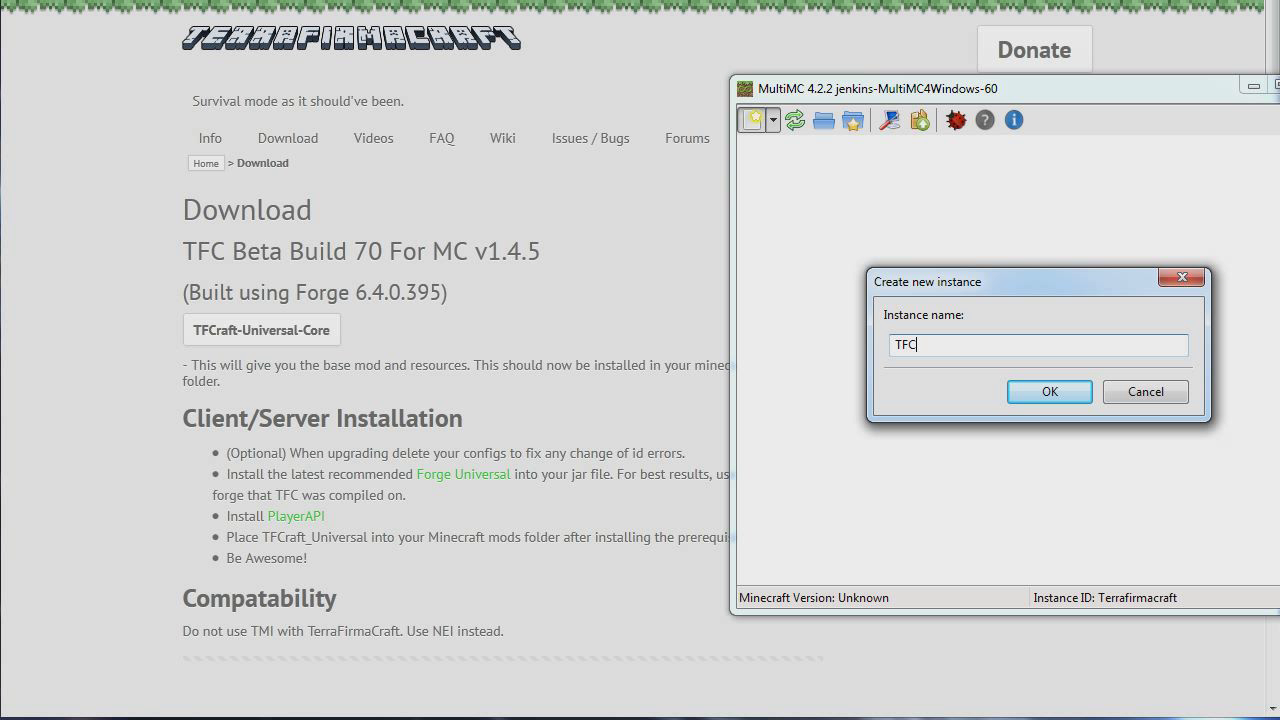
click(1048, 390)
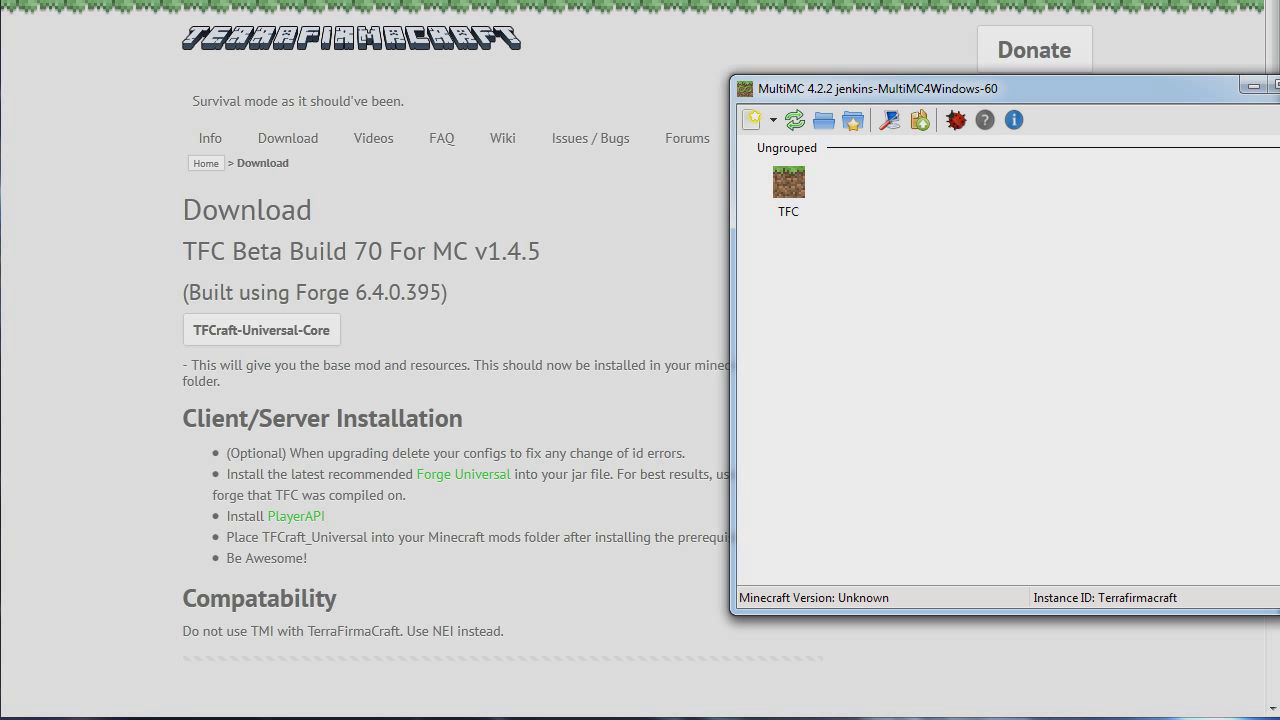
- Install minecraftforge-universal-1.4.5-6.4.0.395 into the TFC instance's Minecraft.jar via Edit Mods
right_click(788, 188)
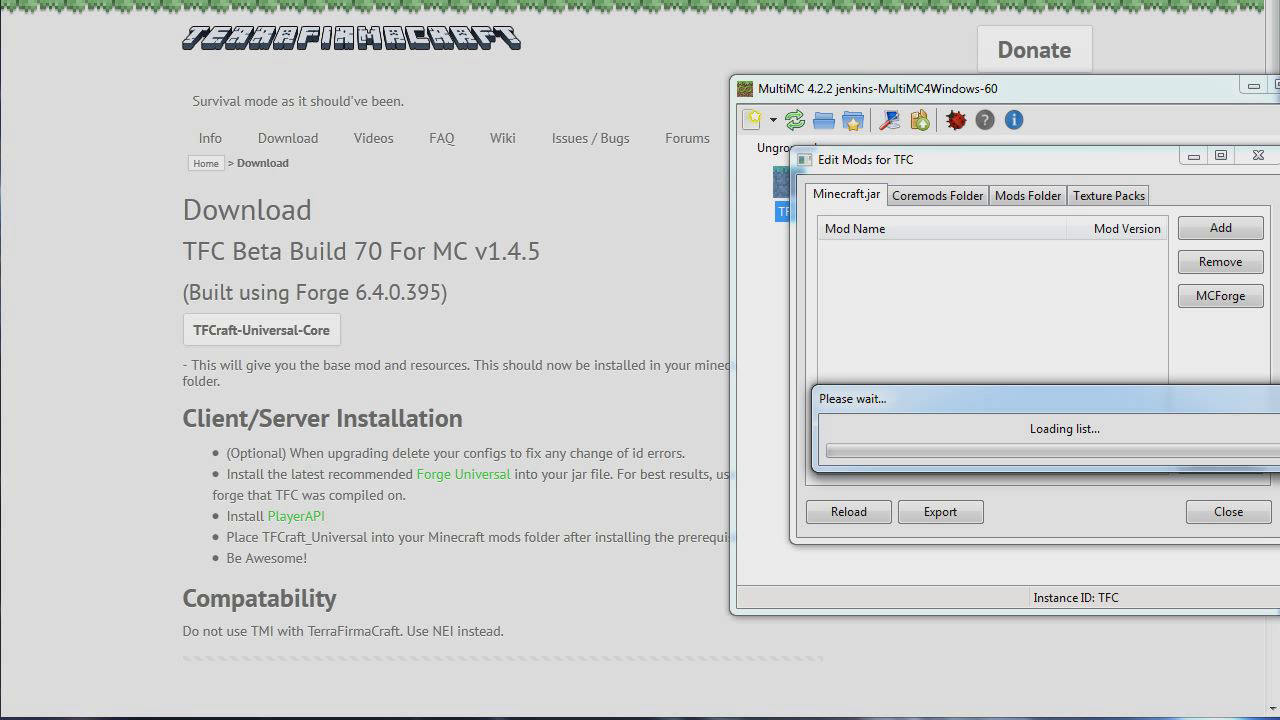
click(1220, 296)
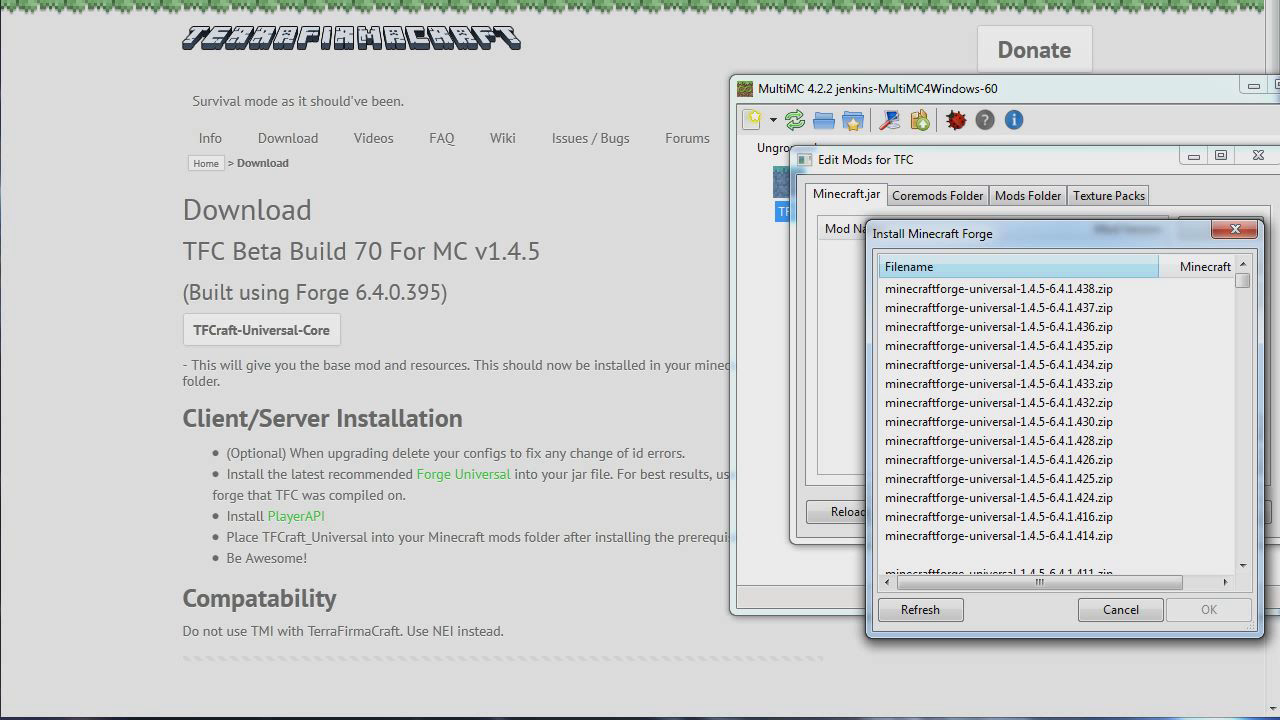
scroll(down, 3)
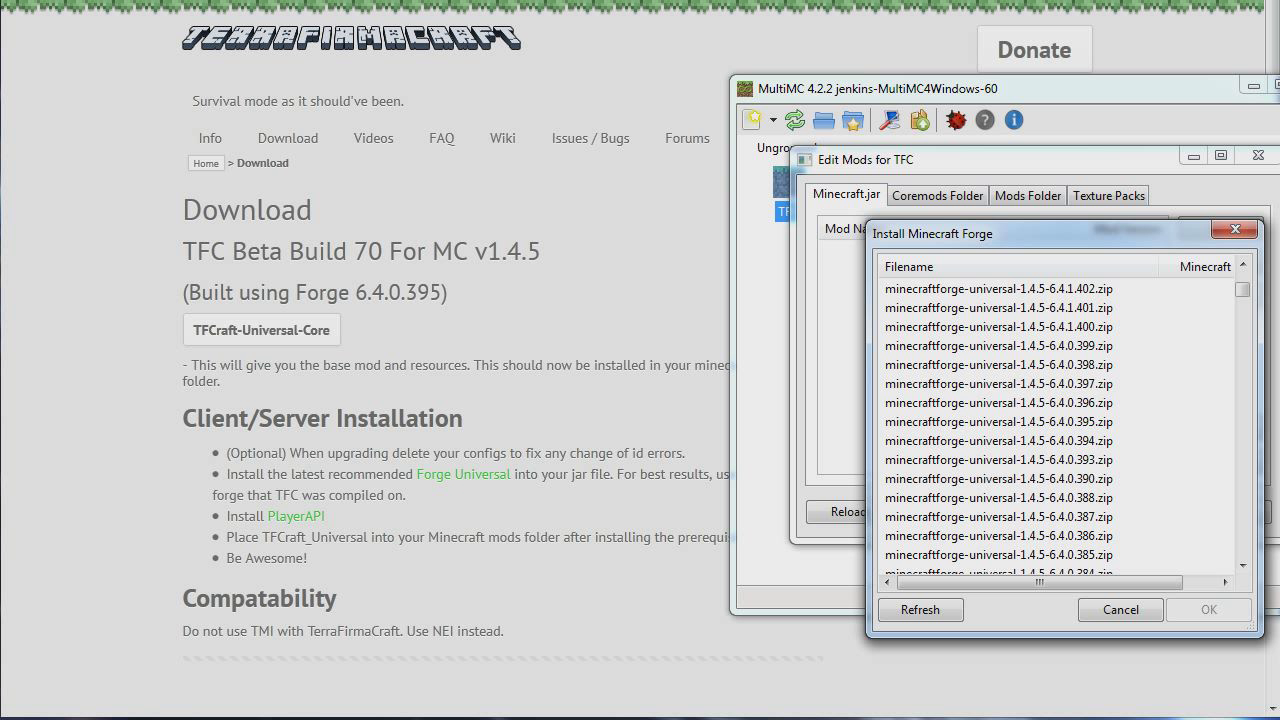
click(1000, 420)
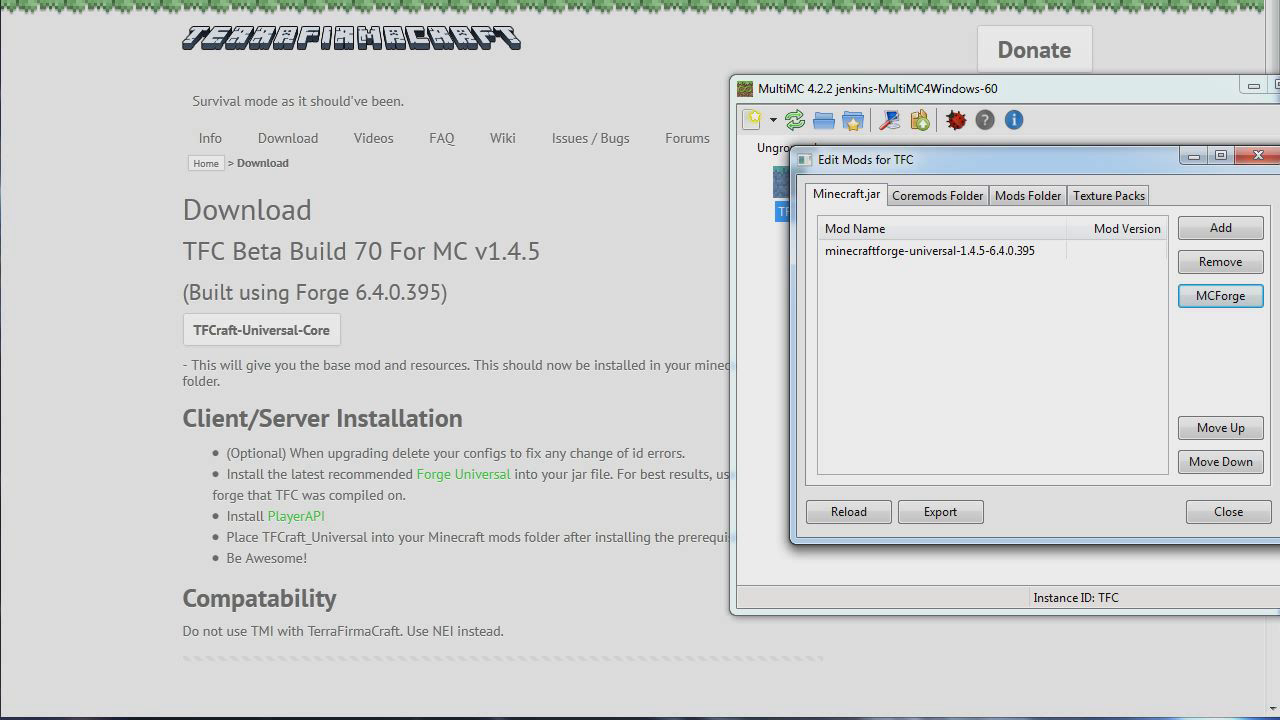
- Add Player API universal 1.2 to the jar mods and move to the Mods Folder list
click(1220, 228)
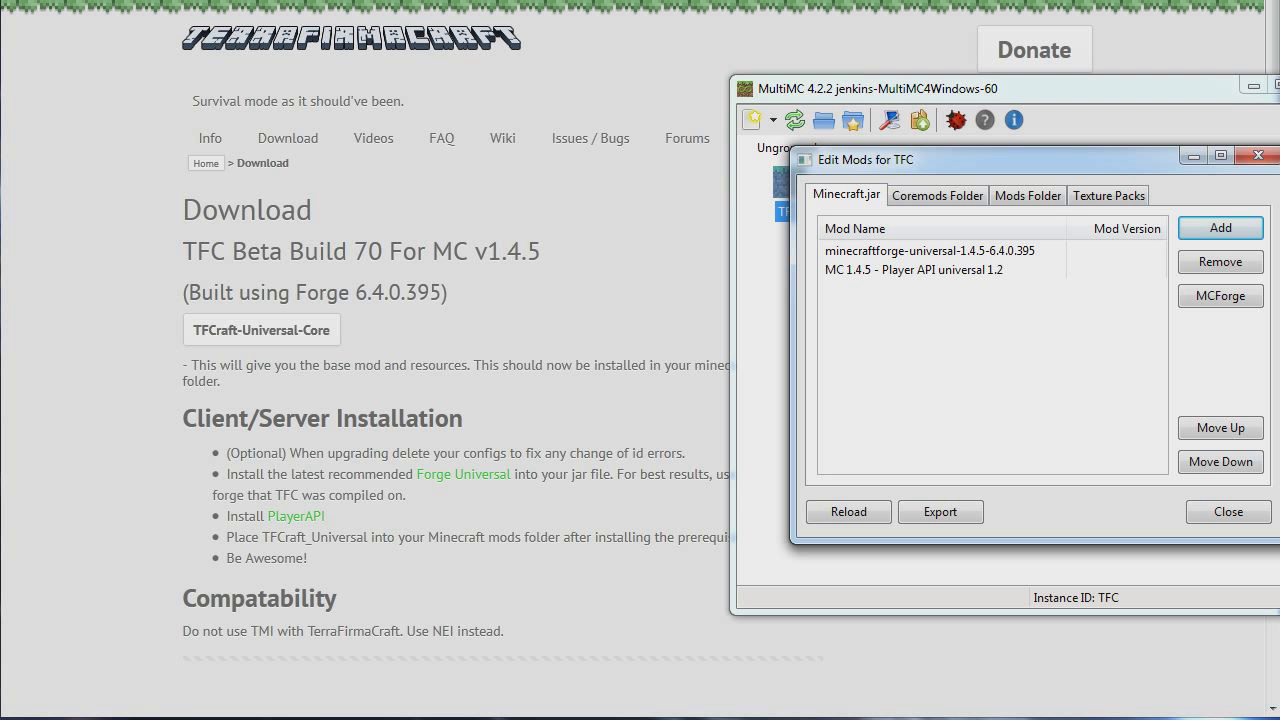
click(1028, 194)
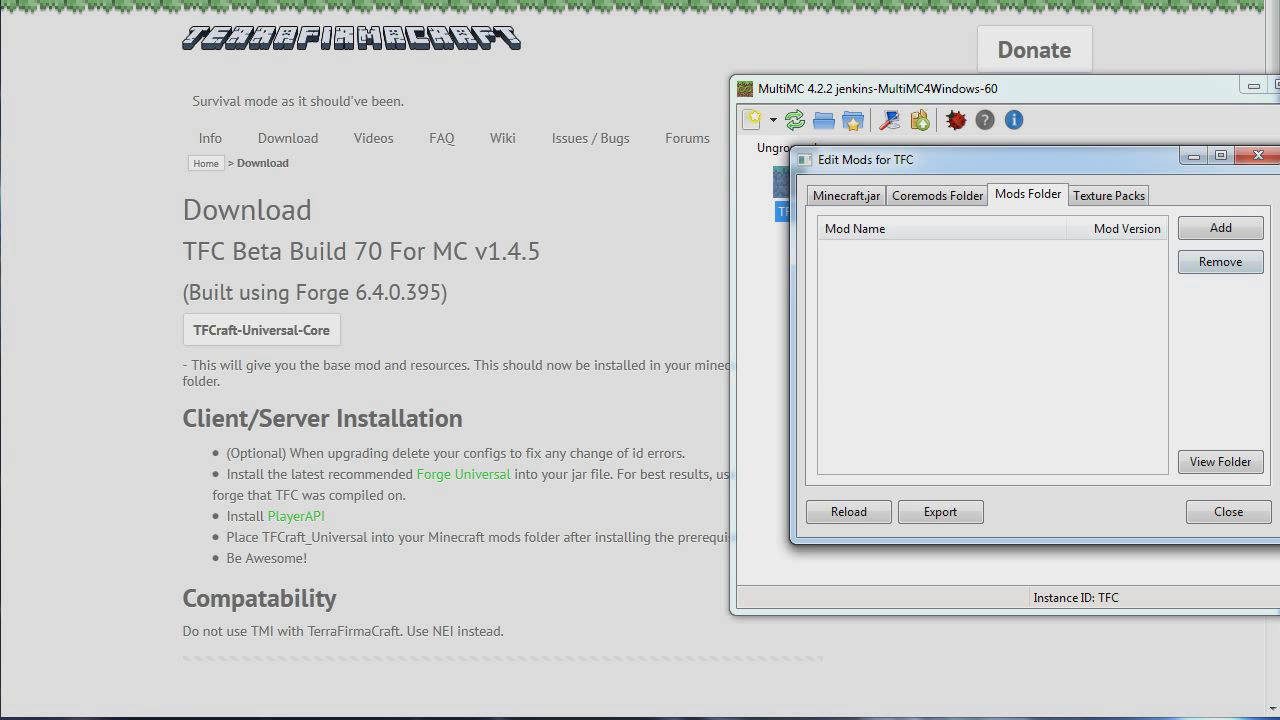
click(1220, 228)
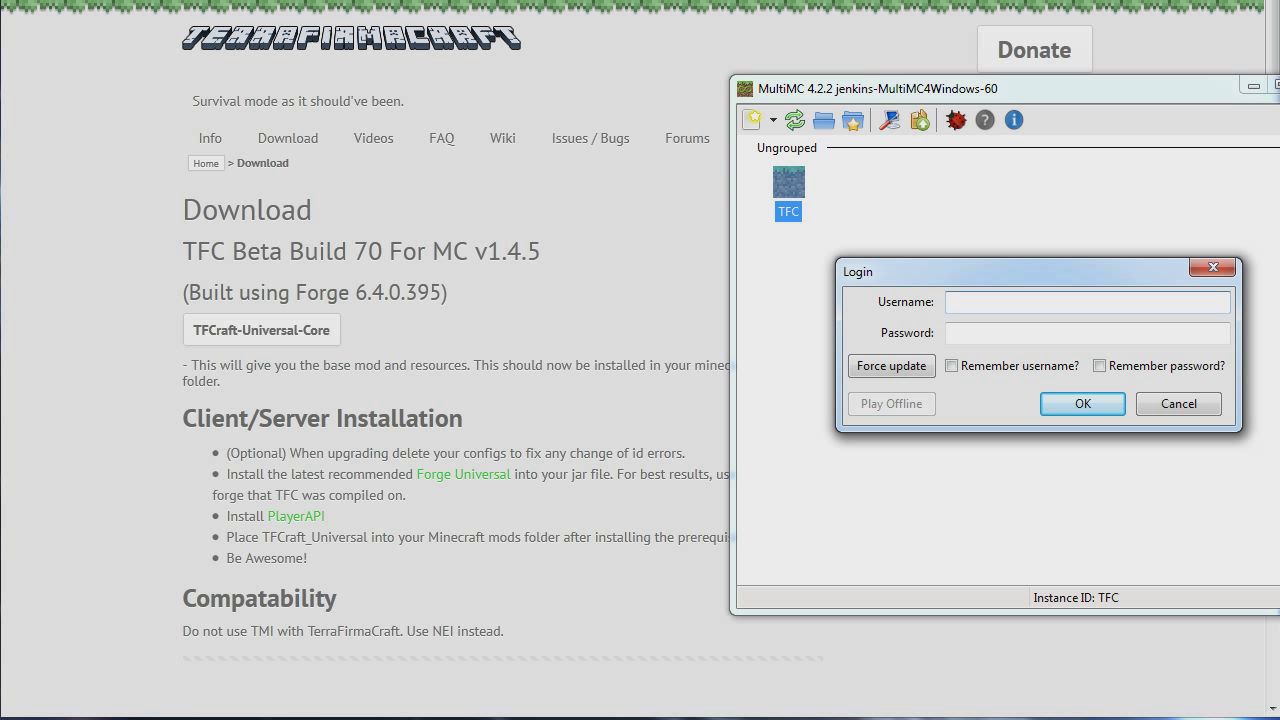
- Submit the login to launch the TFC instance into Minecraft 1.4.5
click(1178, 404)
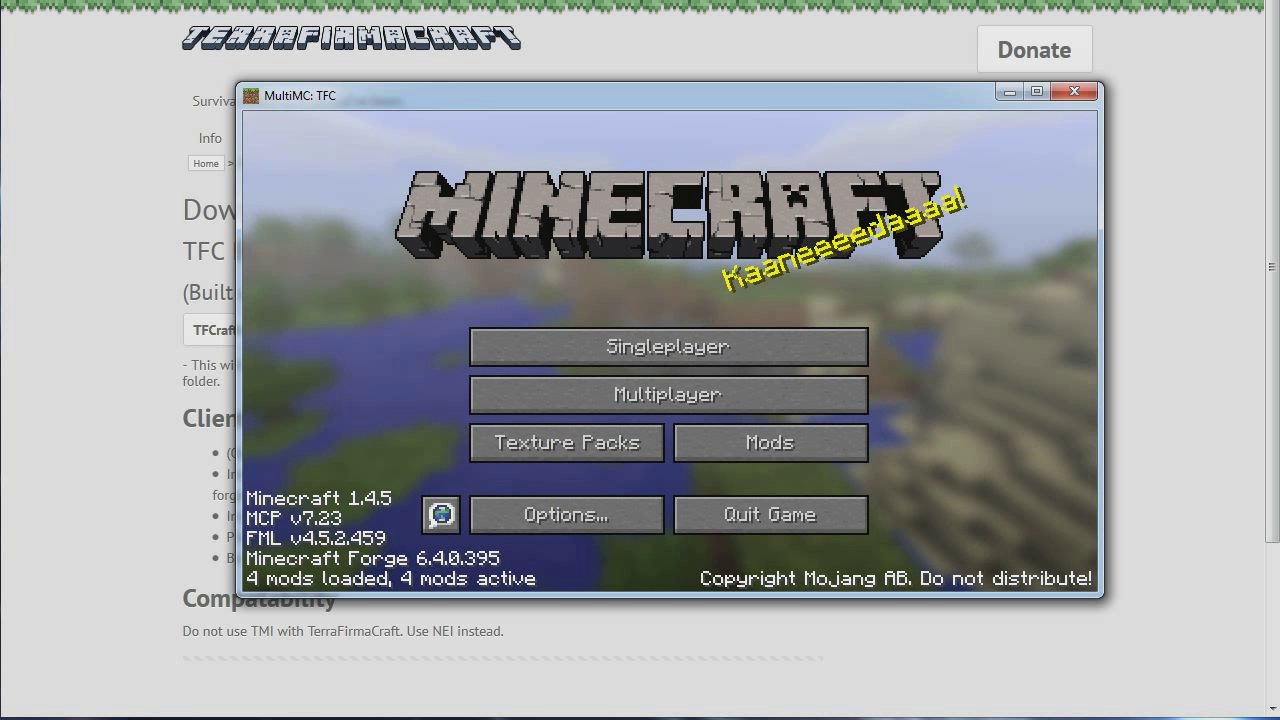
- Check TerraFirmaCraft Build 69 in the mod list, then return for singleplayer
click(768, 442)
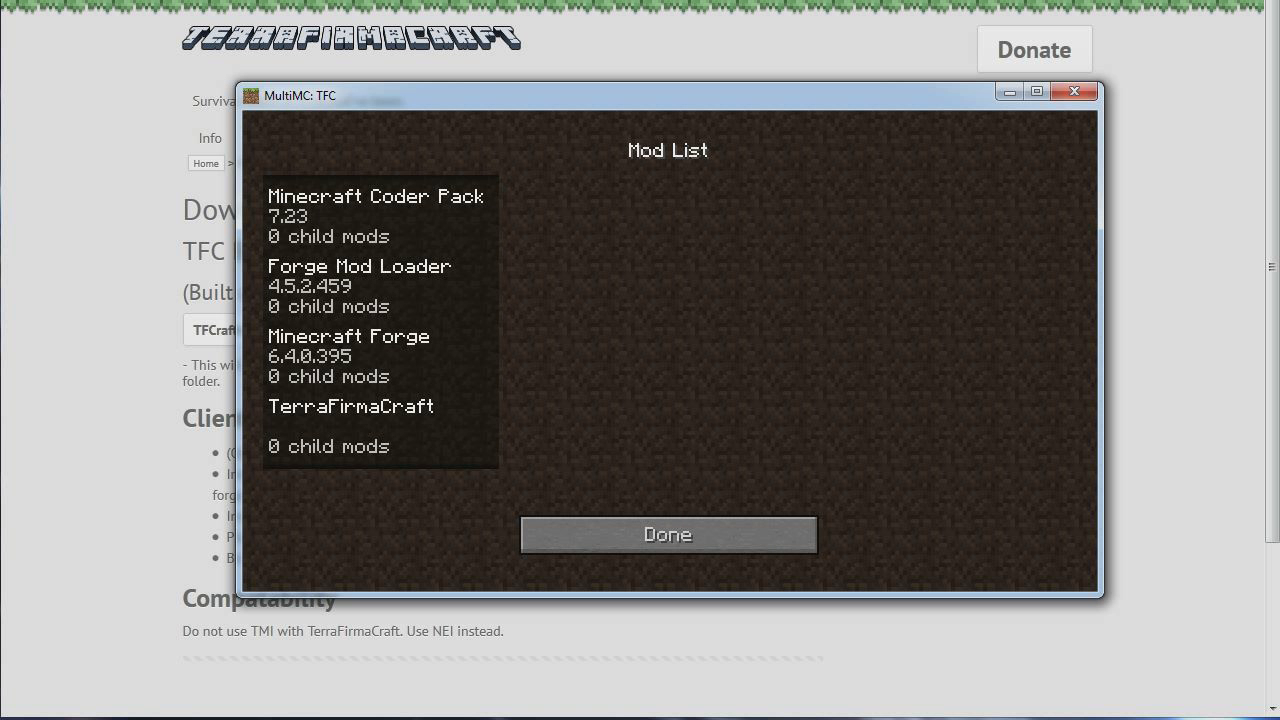
click(352, 406)
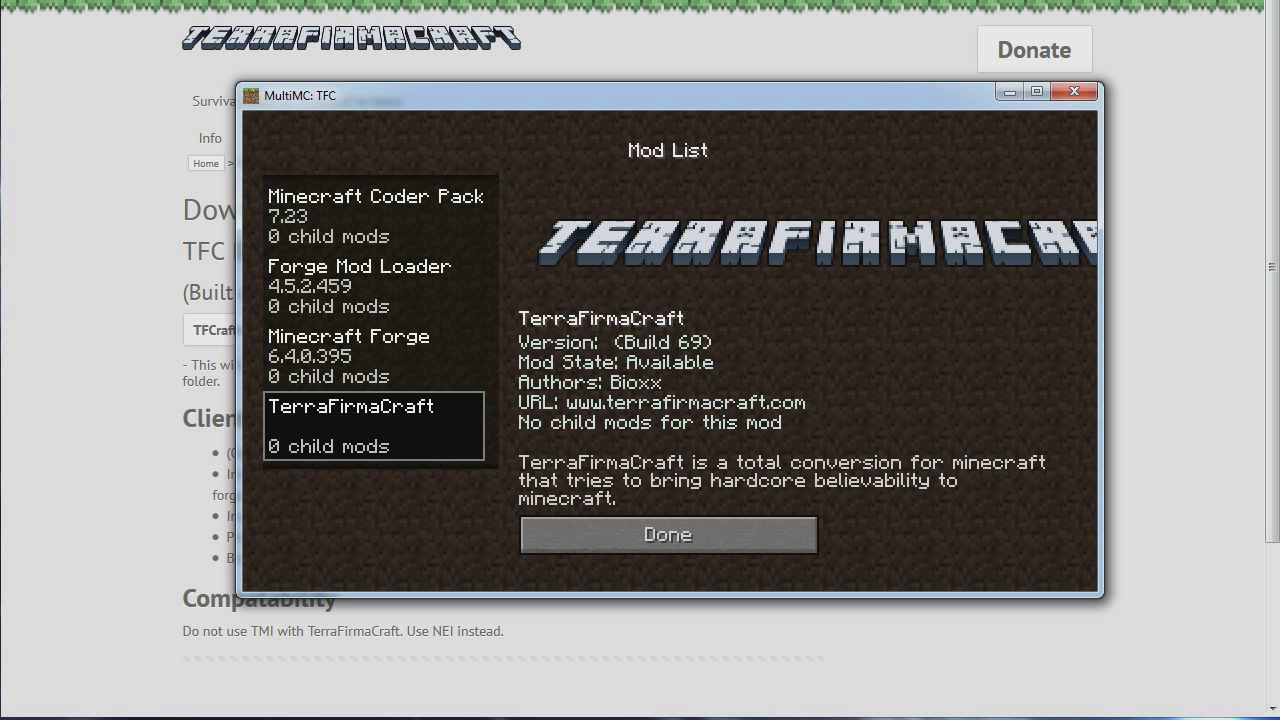
click(666, 534)
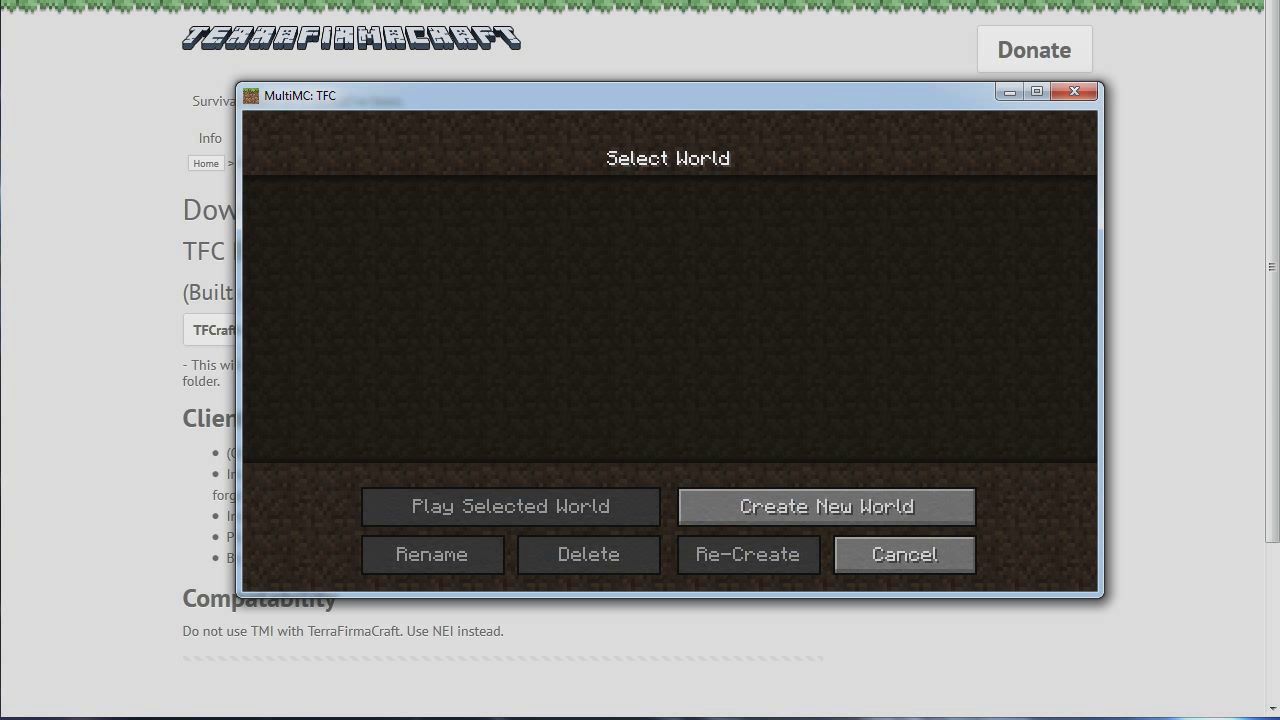
- Create a survival world with the default name 'New World' and start loading it
click(824, 504)
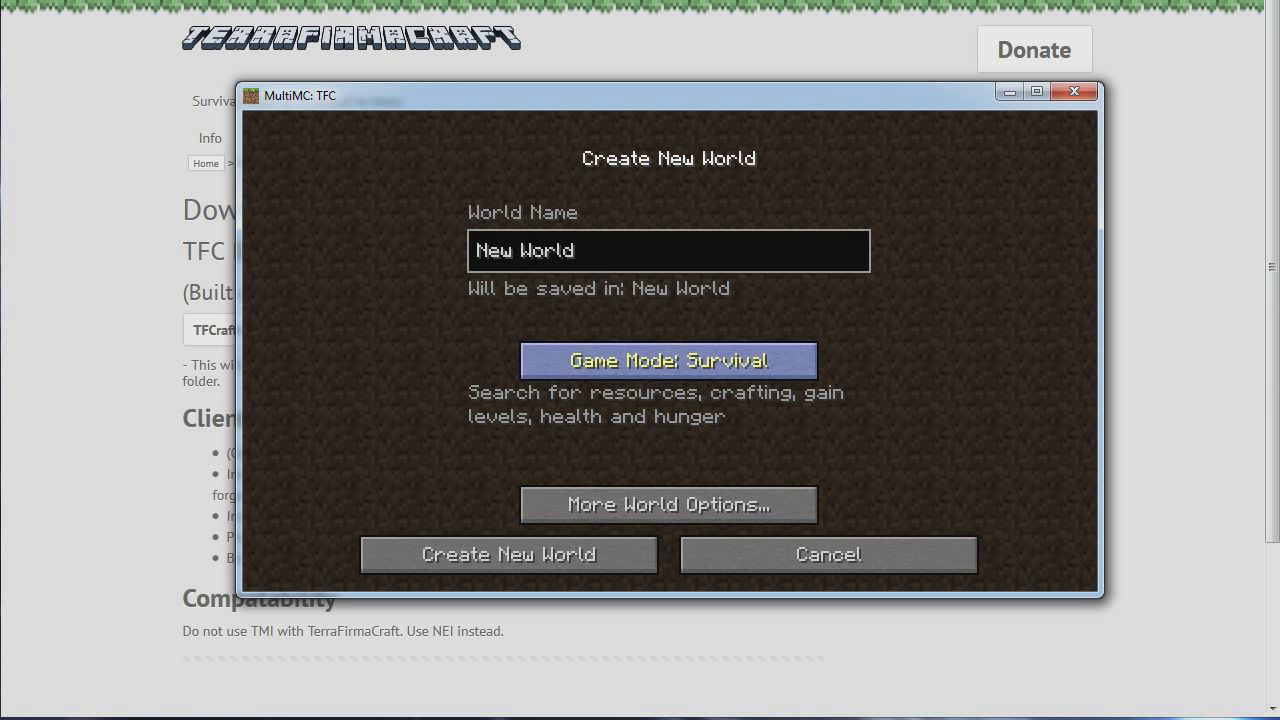
click(508, 554)
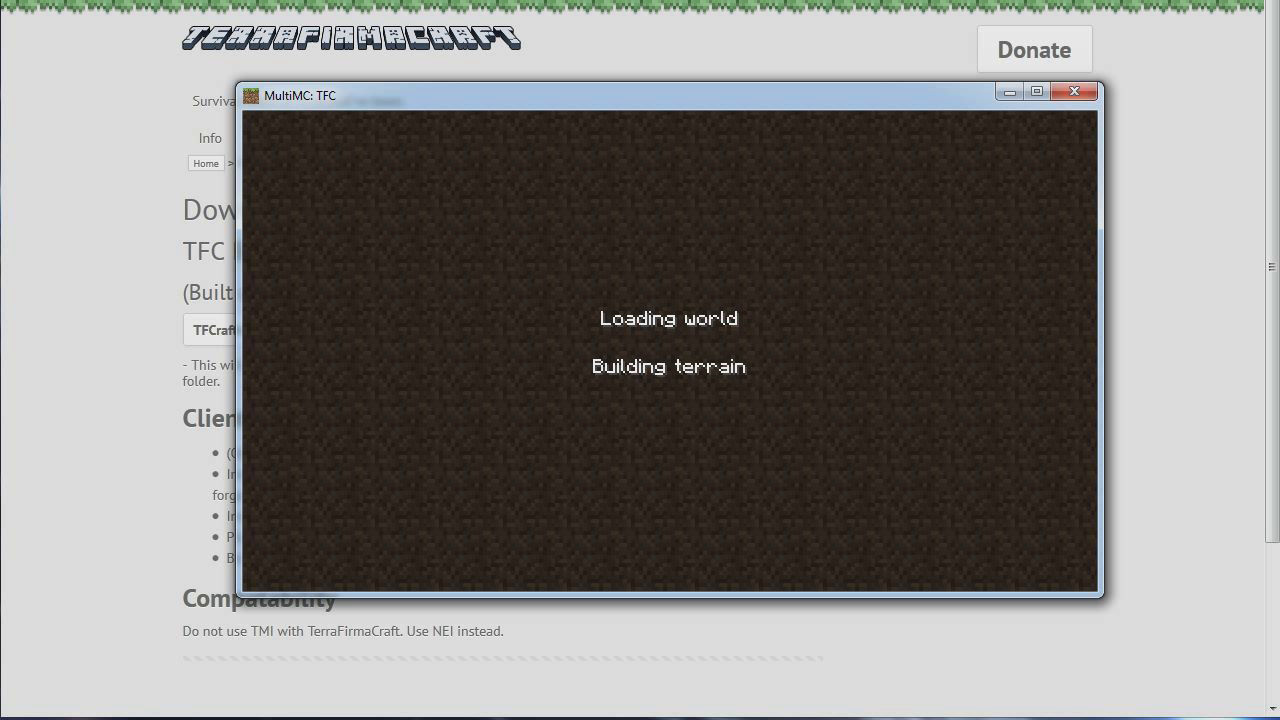